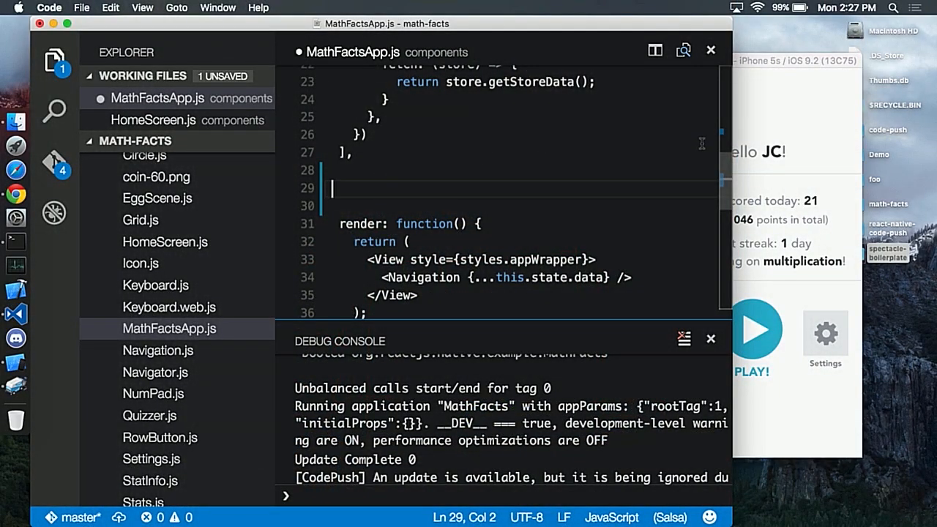
# Add a componentDidMount: function (params) method containing the start of codePush.sync({ })
pyautogui.write('componentDidMount')
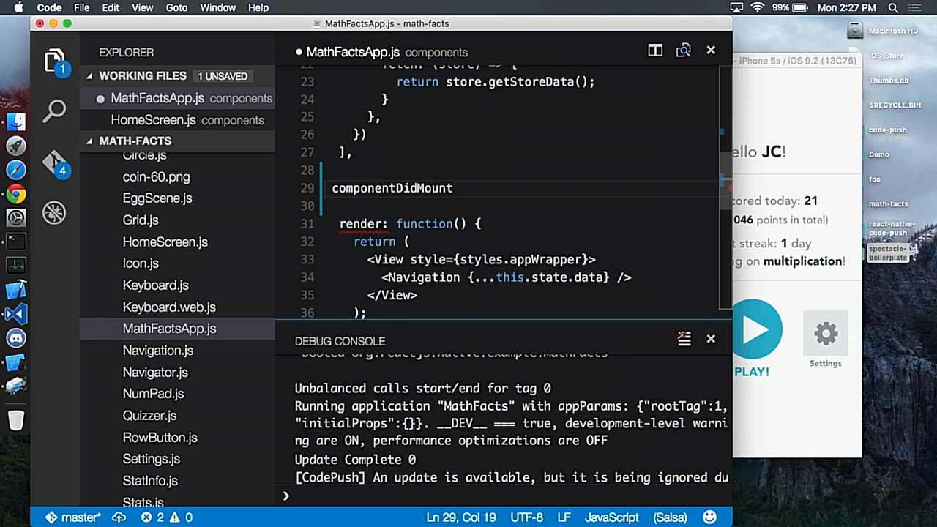
pyautogui.write(': function (params) {')
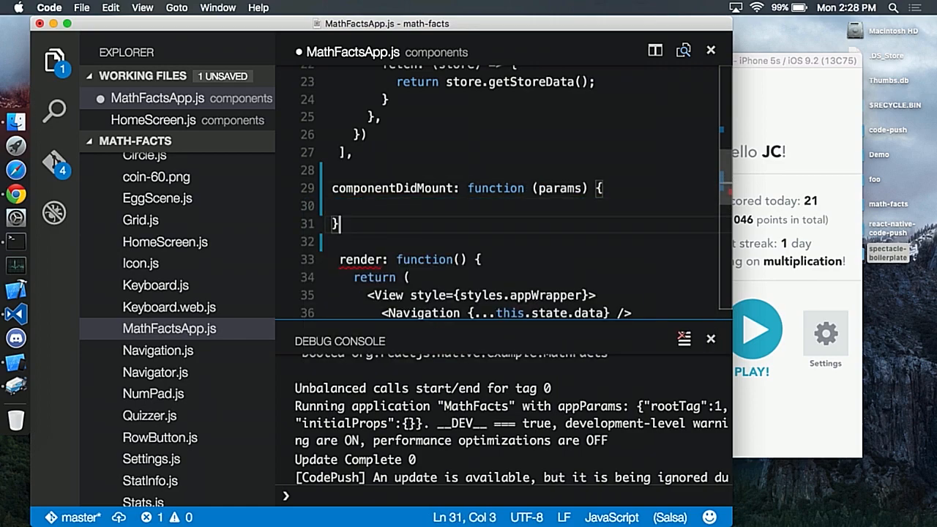
pyautogui.write(',')
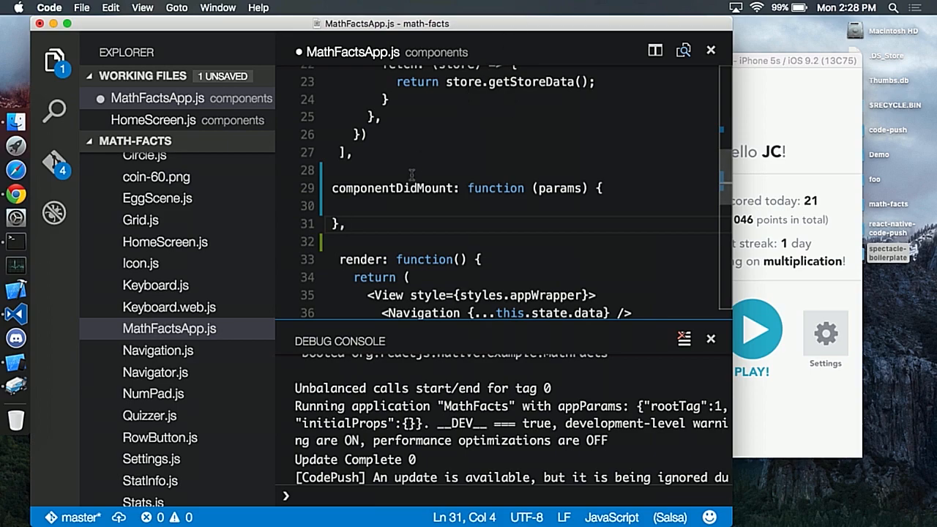
pyautogui.write('code')
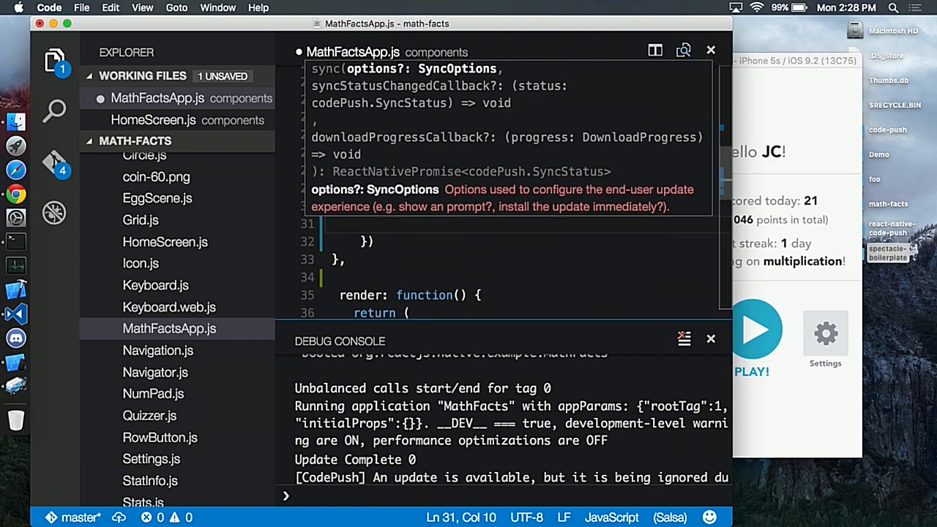
# Pass updateDialog: true and installMode: codePush.InstallMode.IMMEDIATE to codePush.sync, with a callback
pyautogui.write('updateDialog: true,')
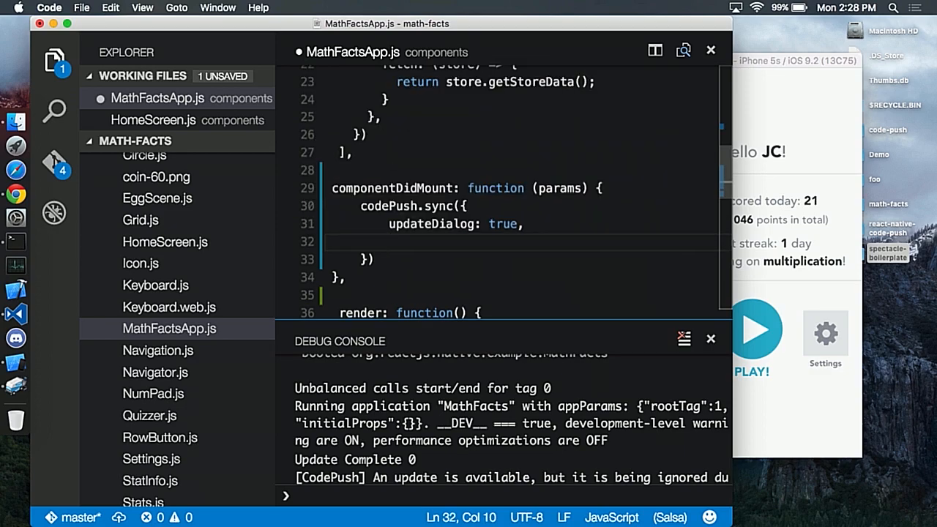
pyautogui.write('installMode')
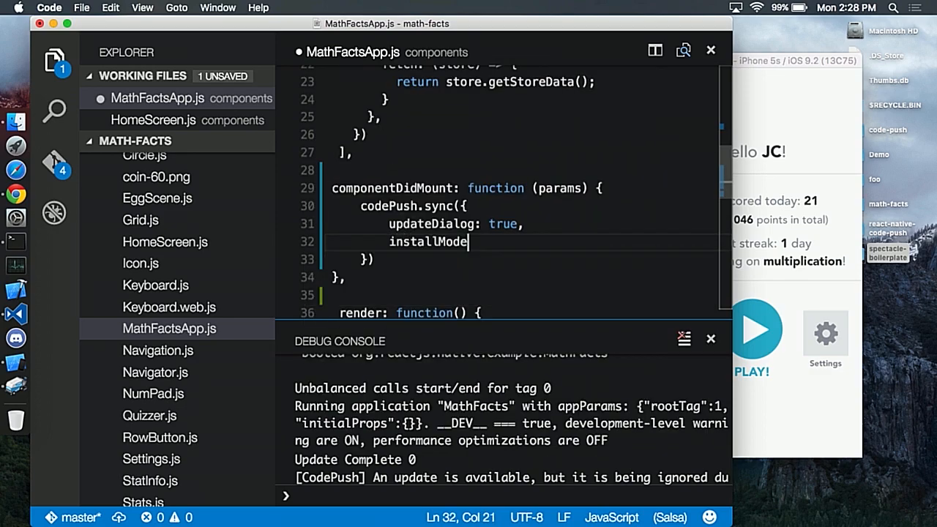
pyautogui.write(': codePush')
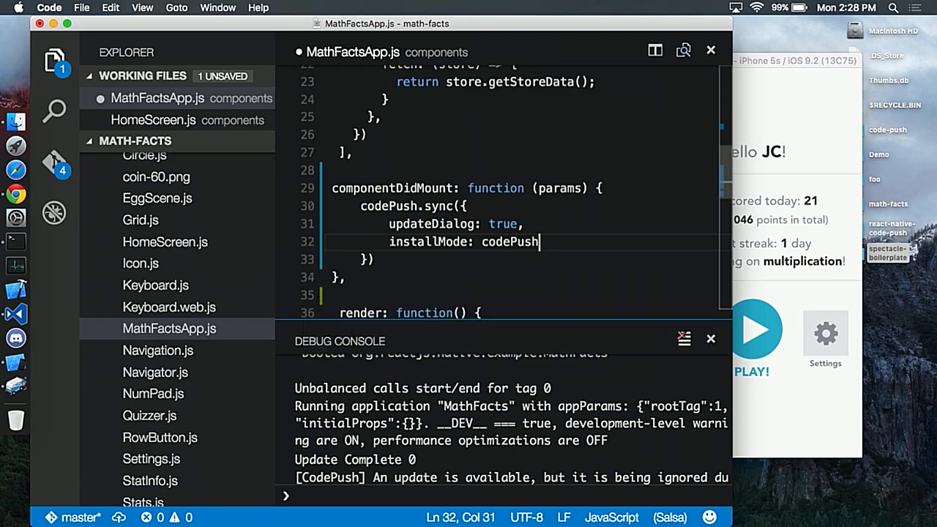
pyautogui.write('.InstallMode.IMMEDIATE')
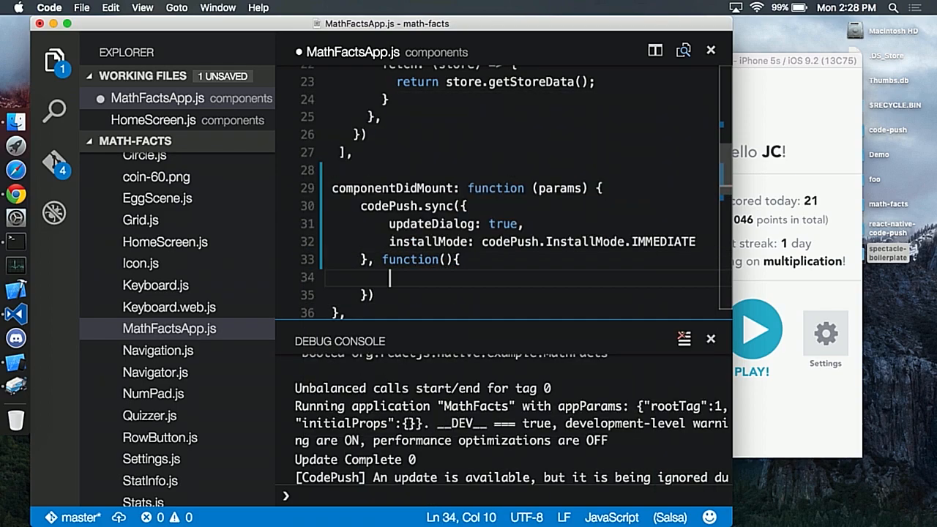
# Make the callback take status and run console.log('Update succesful', status)
pyautogui.write("console.log('U")
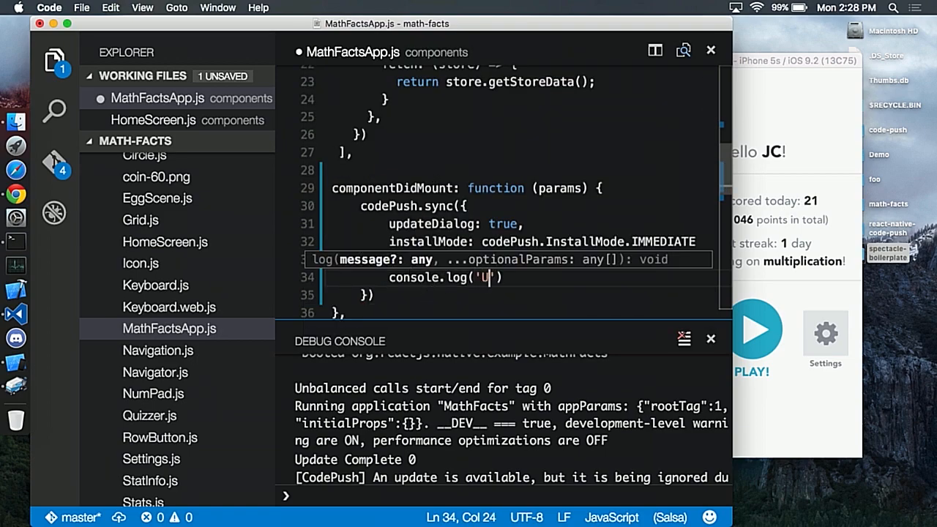
pyautogui.write('pdate succe')
pyautogui.write('}, function(status){')
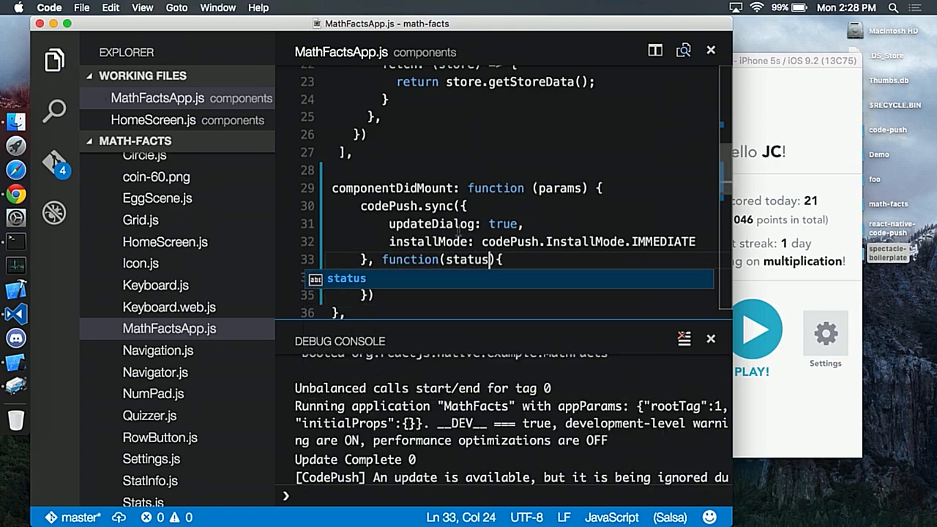
pyautogui.write("console.log('Update succesful', status)")
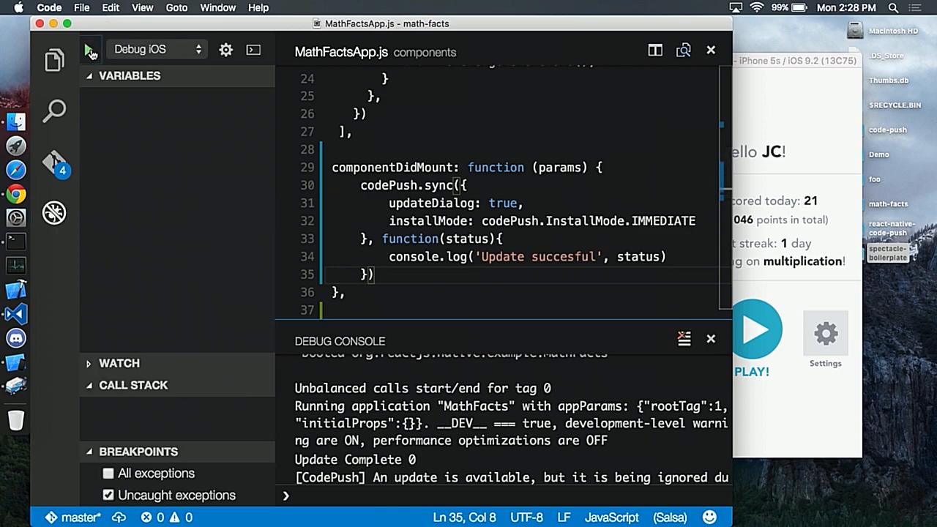
# Start the Debug iOS configuration to build MathFacts on the iPhone 5s simulator
pyautogui.click(88, 49)
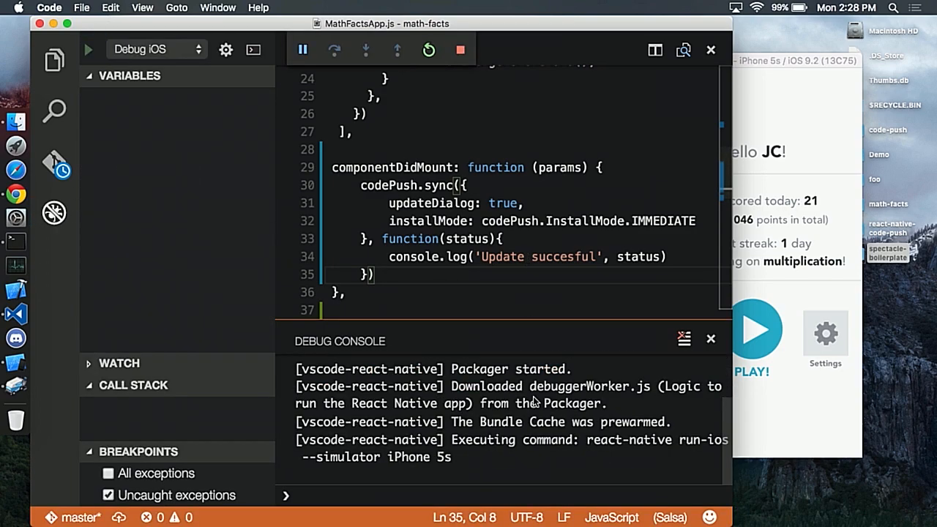
pyautogui.scroll(-3)
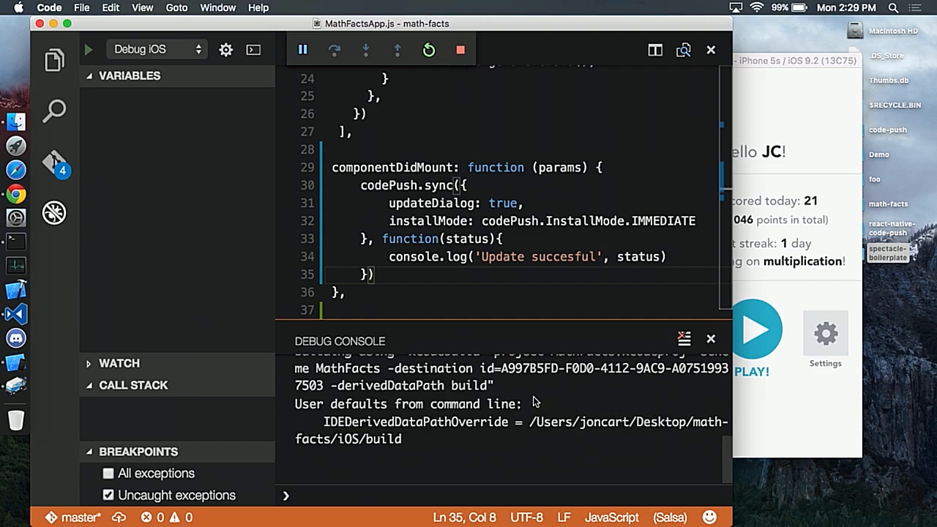
pyautogui.scroll(-3)
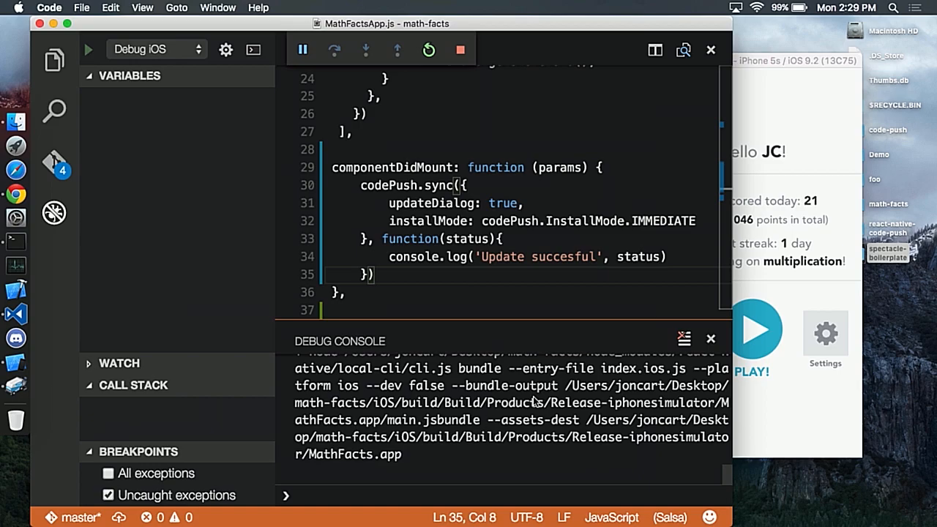